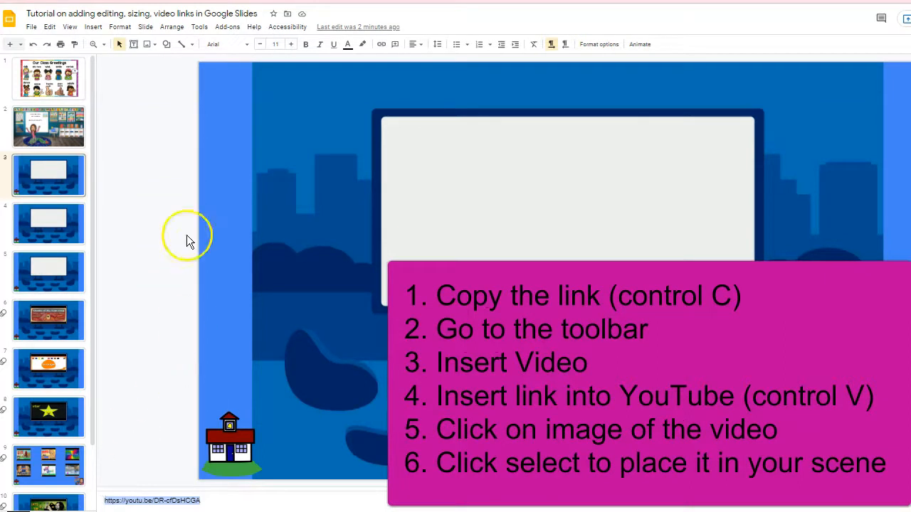
mouse_move(92, 29)
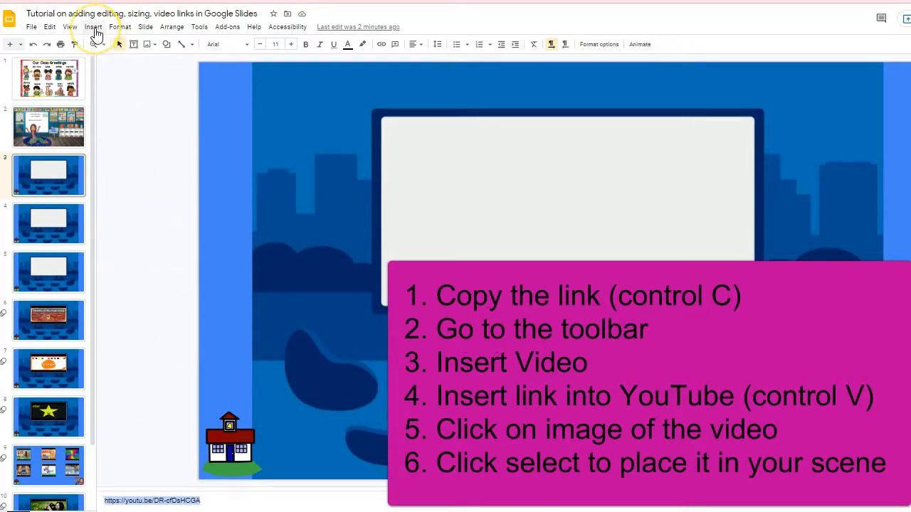
left_click(91, 27)
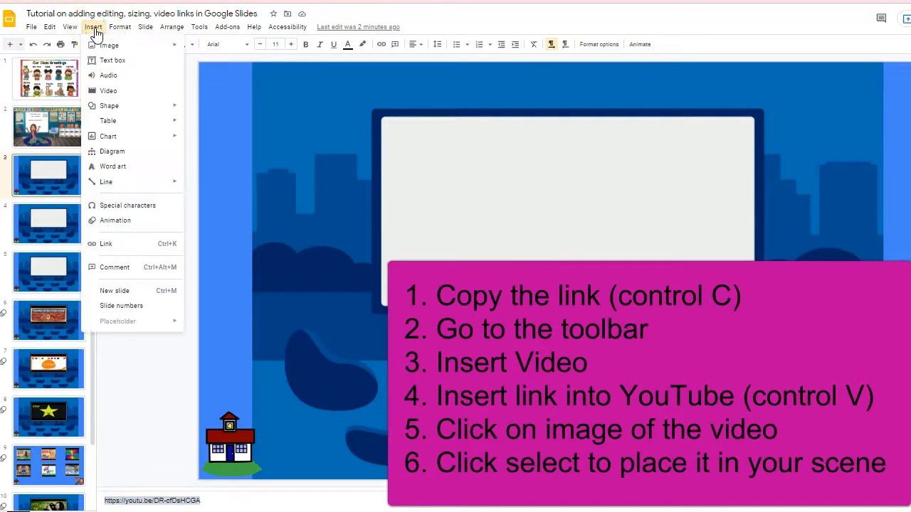
left_click(108, 91)
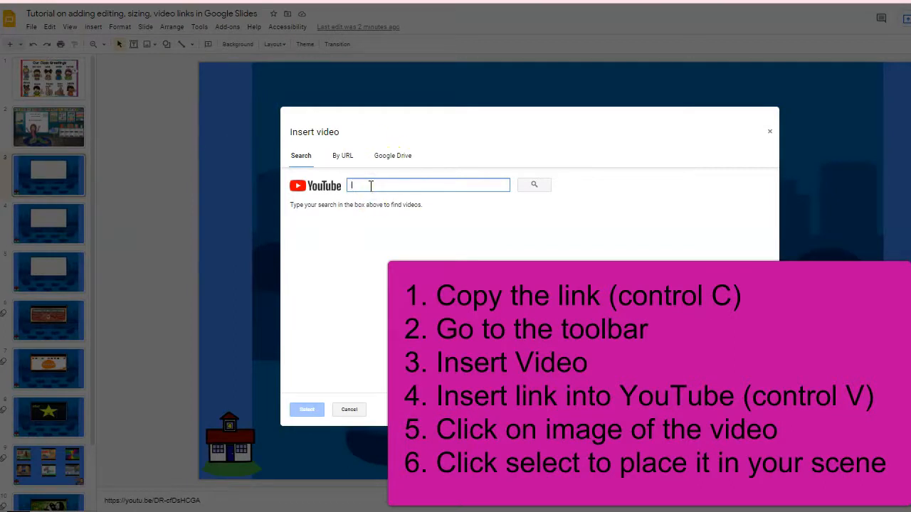
type("https://youtu.be/DR-cfDsHCGA")
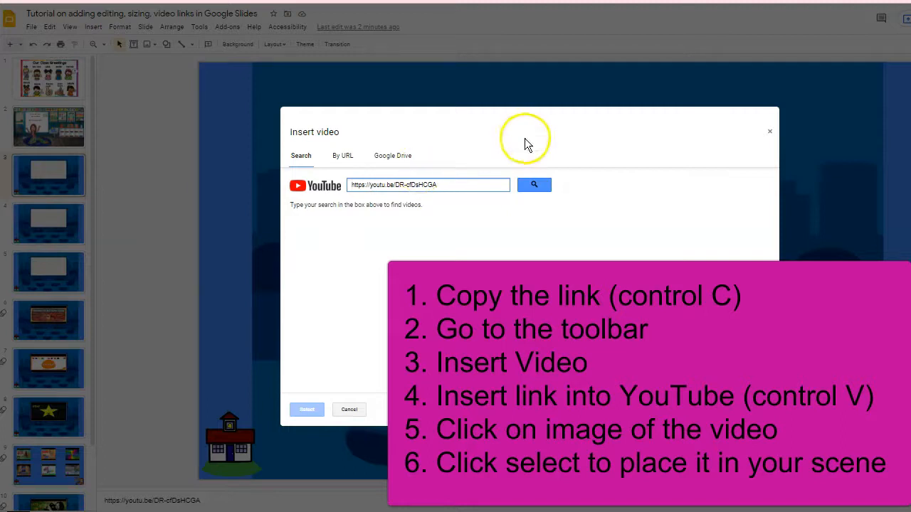
left_click(534, 185)
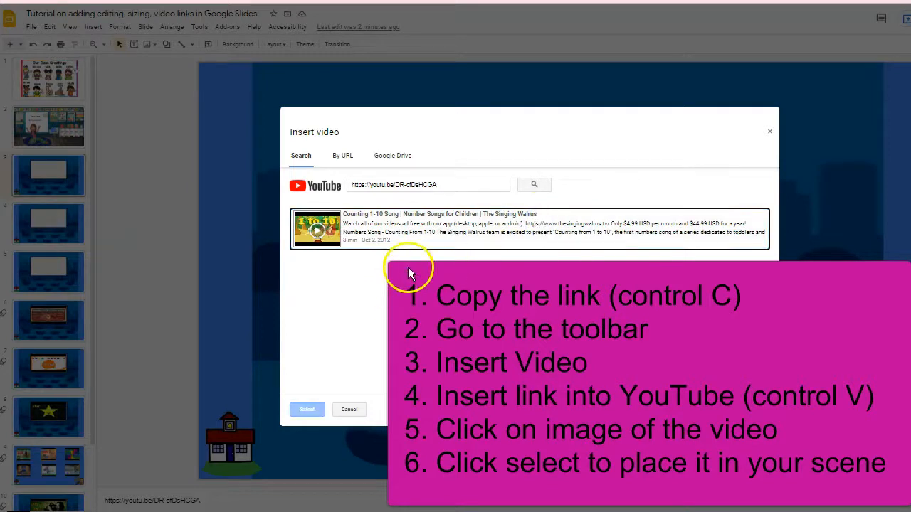
left_click(316, 229)
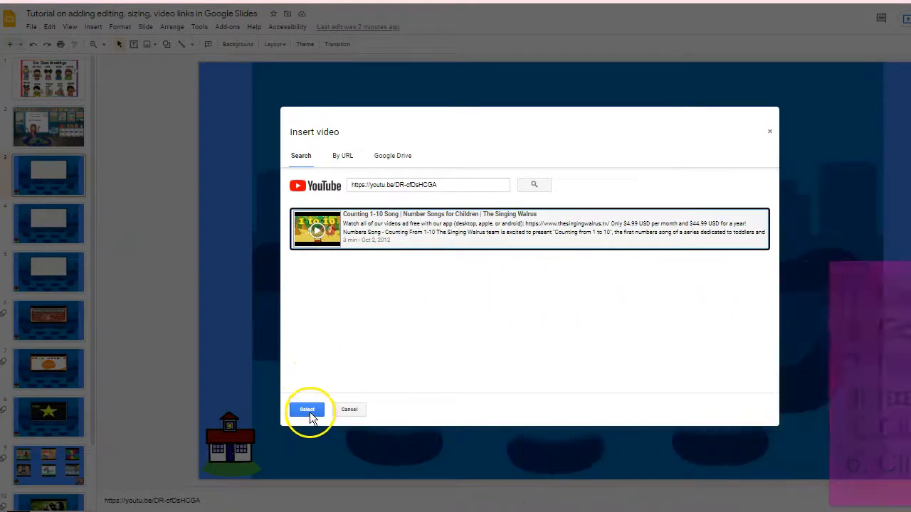
left_click(308, 410)
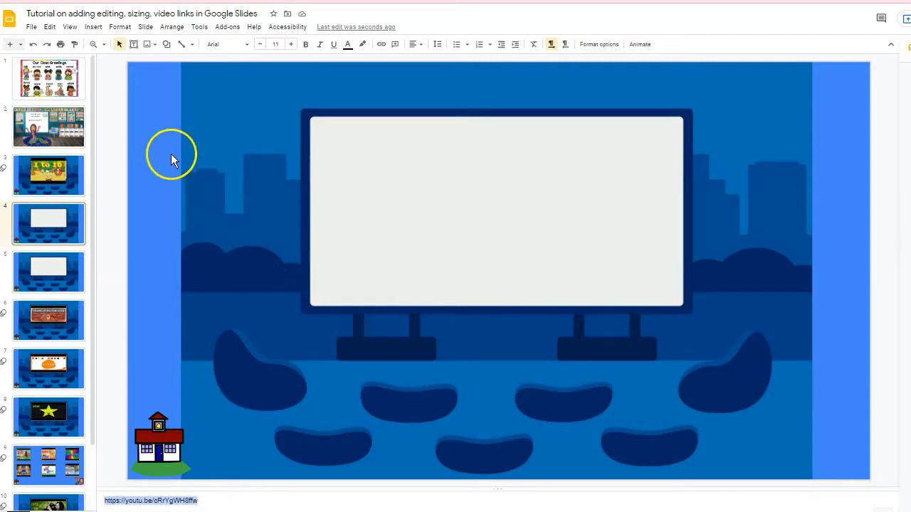
Insert the Letters of the Alphabet lower-case formation YouTube video from its pasted link.
left_click(91, 27)
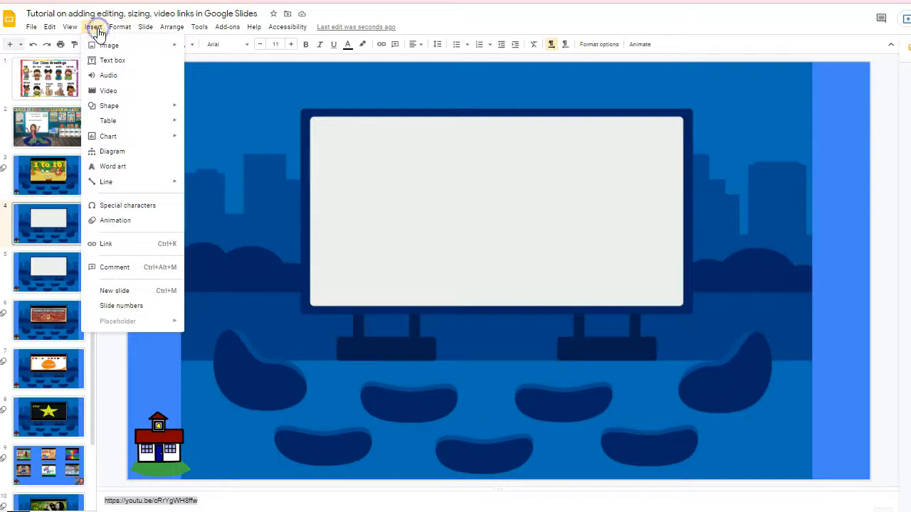
left_click(105, 91)
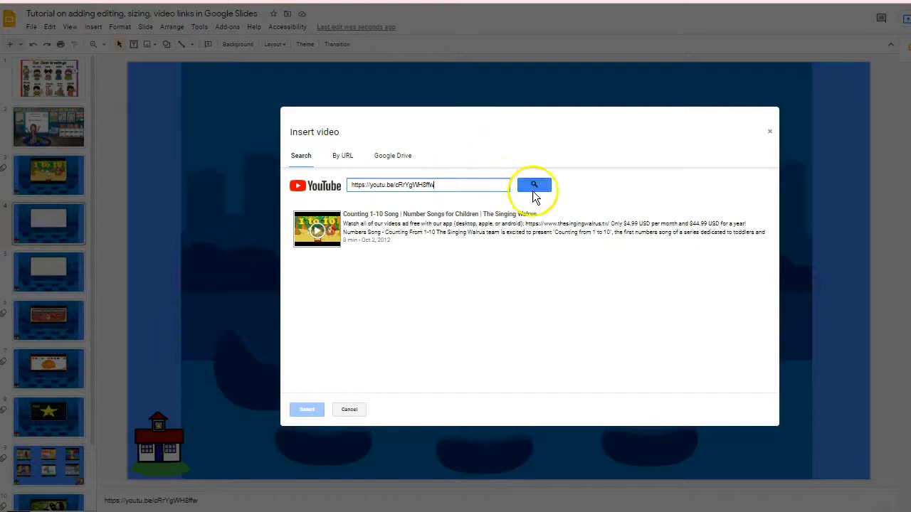
left_click(534, 185)
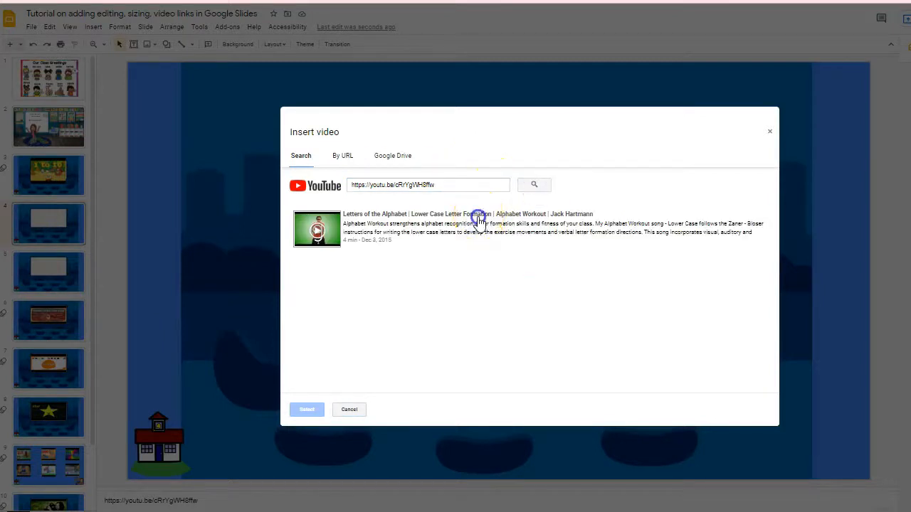
left_click(308, 410)
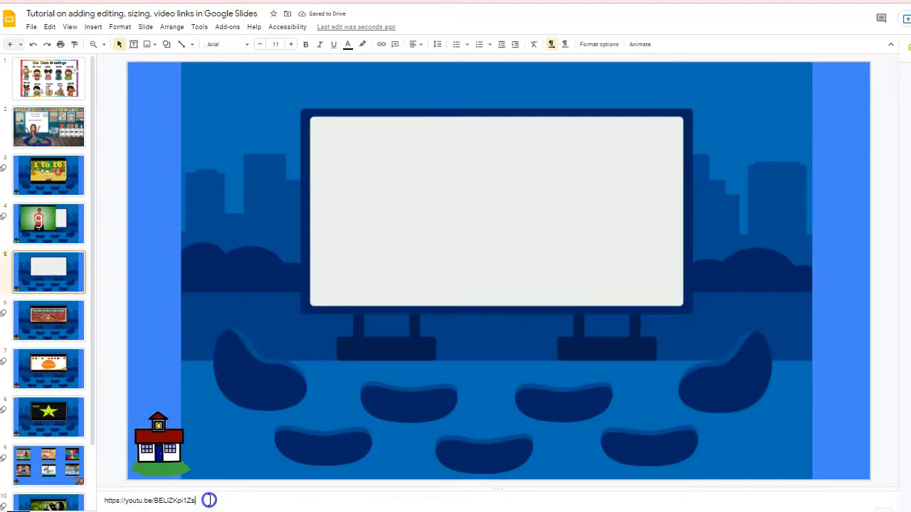
Insert the Phonics Song 2 YouTube video onto the fifth slide's movie screen.
left_click(87, 29)
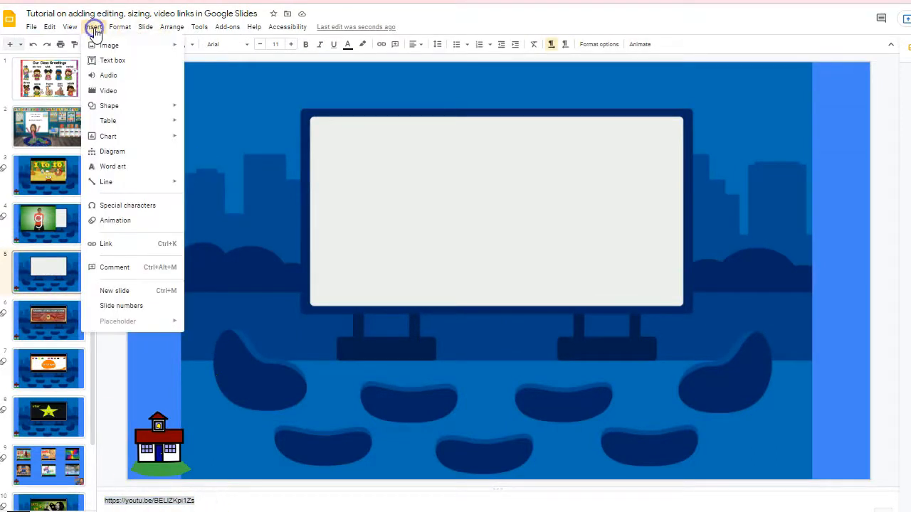
left_click(110, 91)
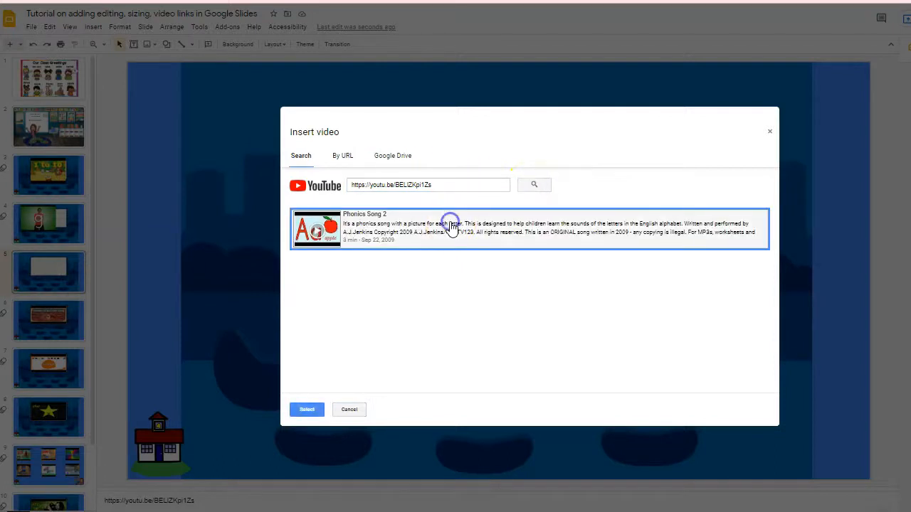
left_click(307, 410)
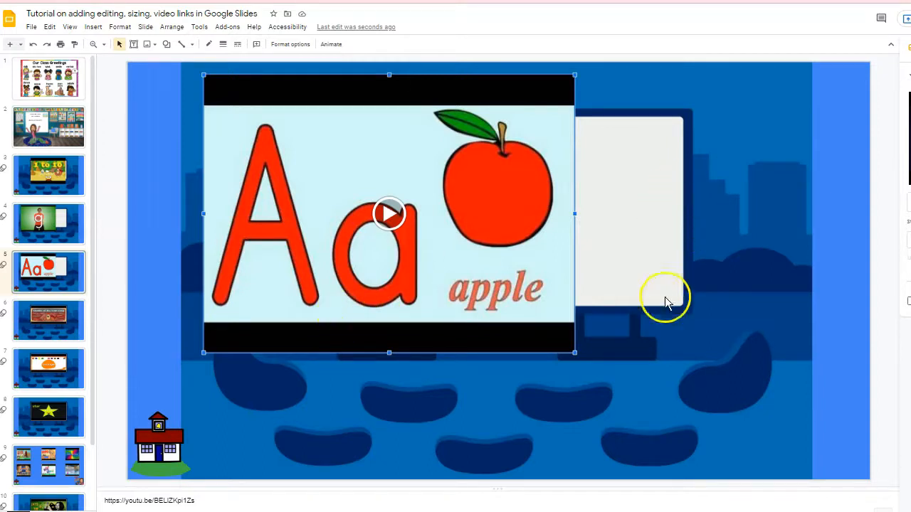
mouse_move(644, 125)
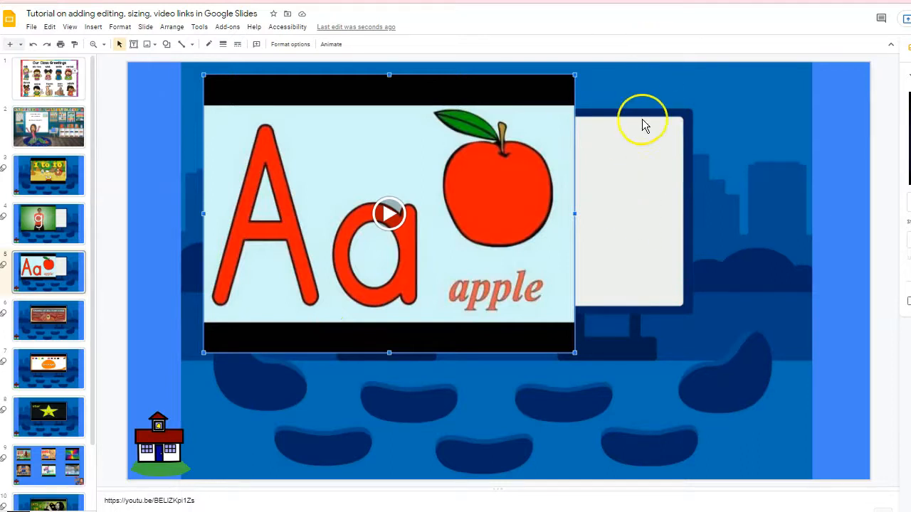
mouse_move(626, 235)
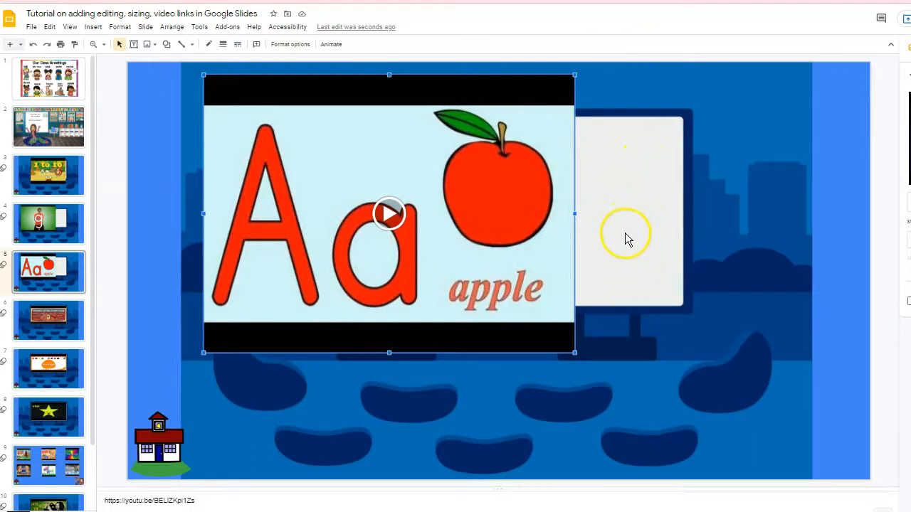
mouse_move(48, 320)
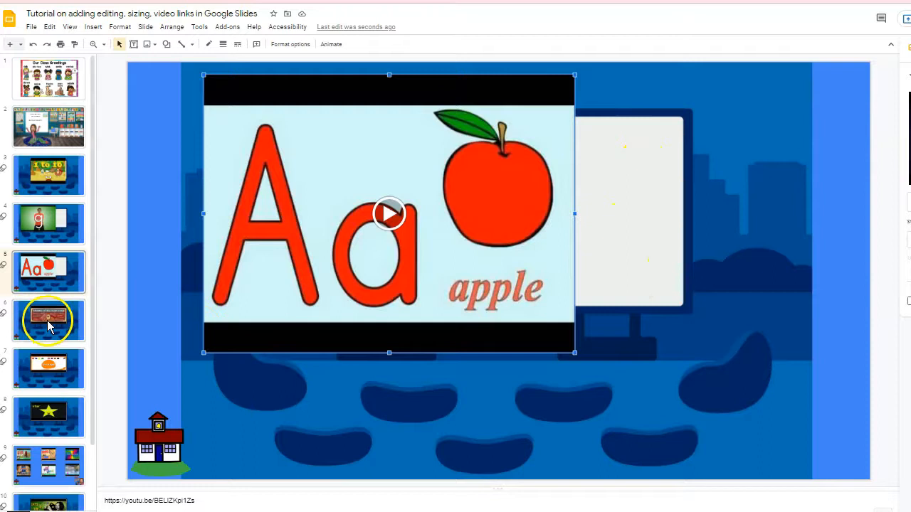
Select the Months of the Year Song video and bring up its Size & Rotation settings.
left_click(49, 319)
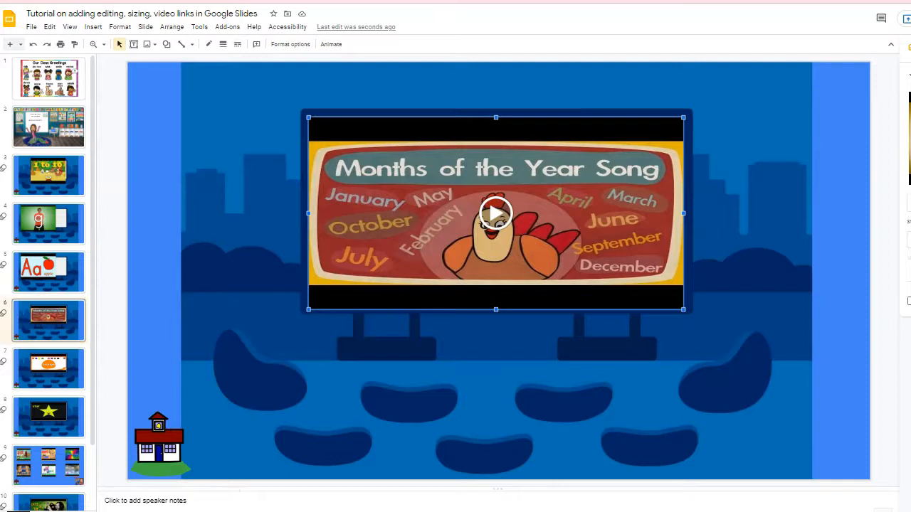
left_click(288, 43)
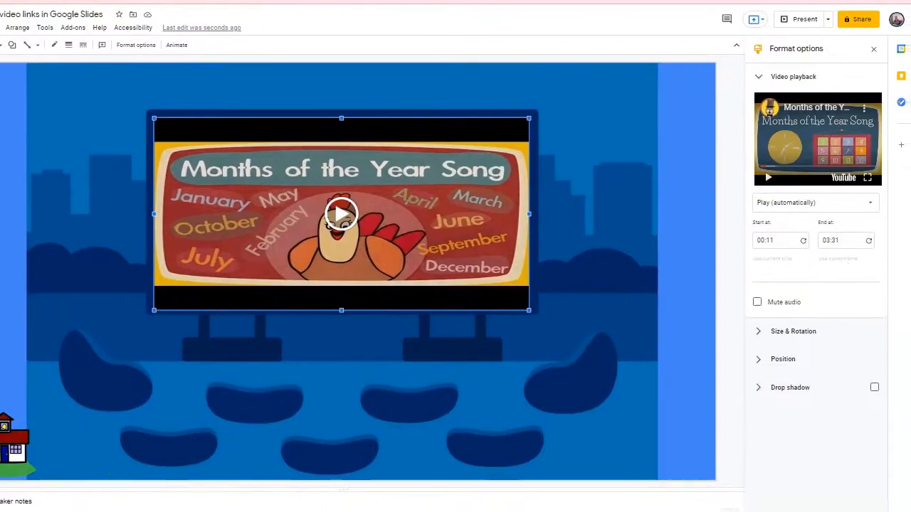
mouse_move(552, 233)
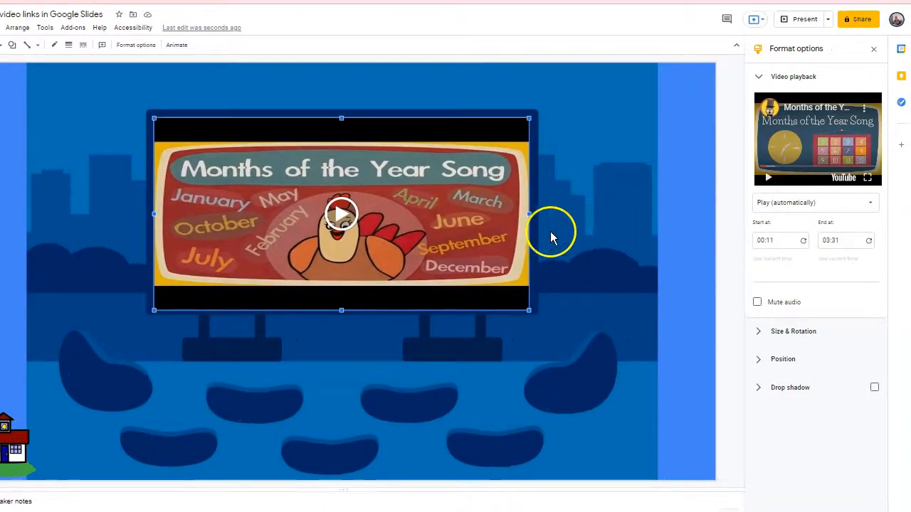
mouse_move(789, 80)
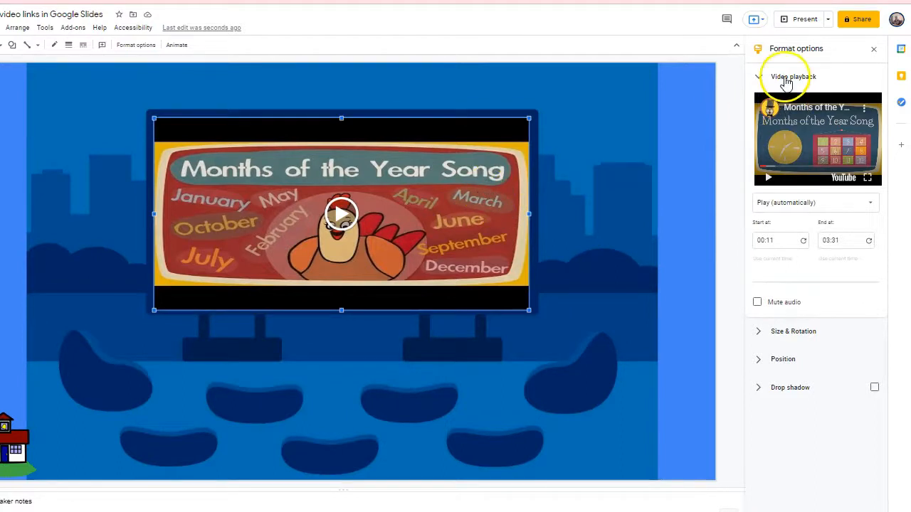
mouse_move(775, 325)
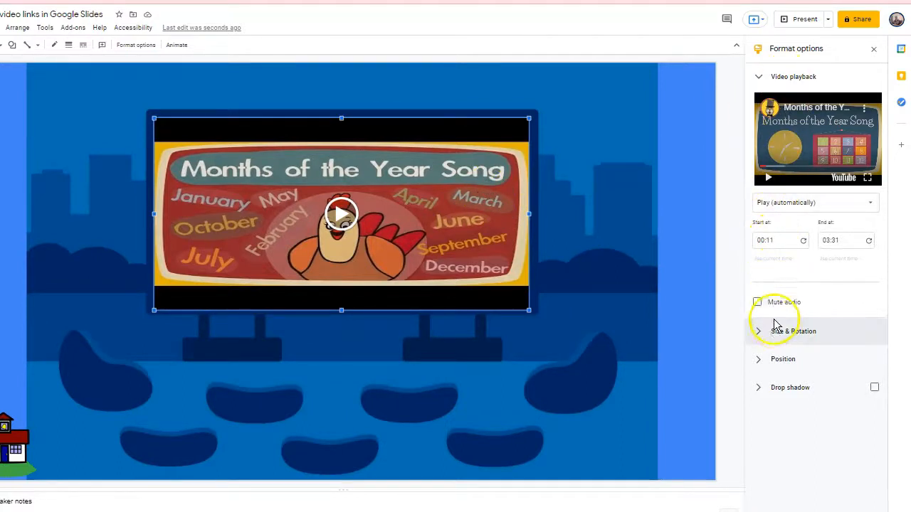
left_click(794, 332)
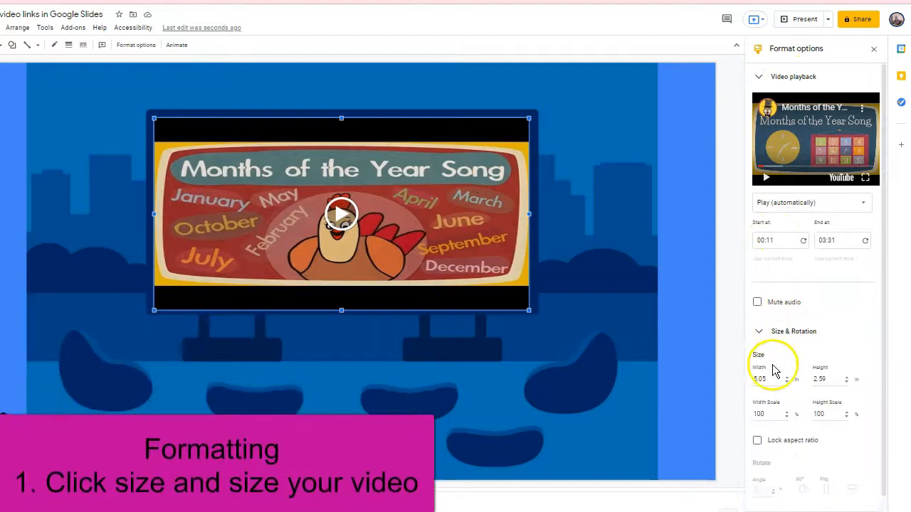
left_click(828, 378)
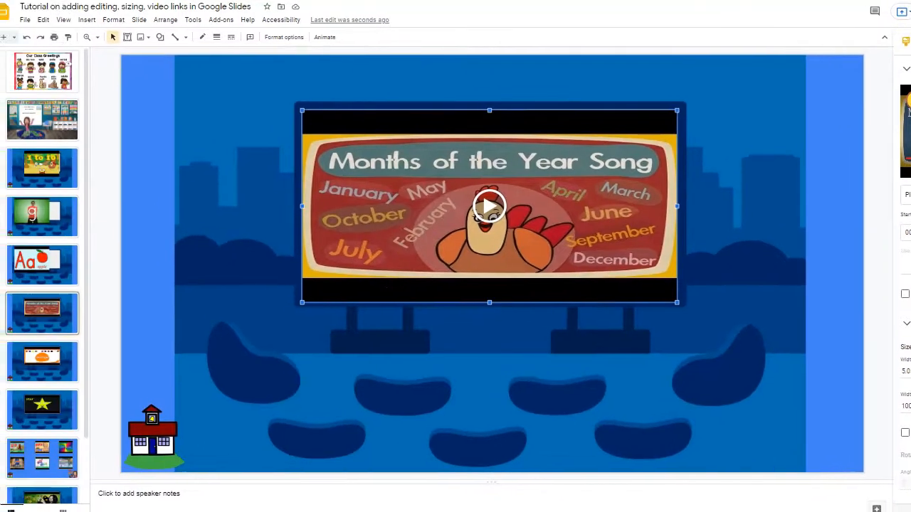
Select the Aa apple video and bring up its Size & Rotation settings.
left_click(43, 263)
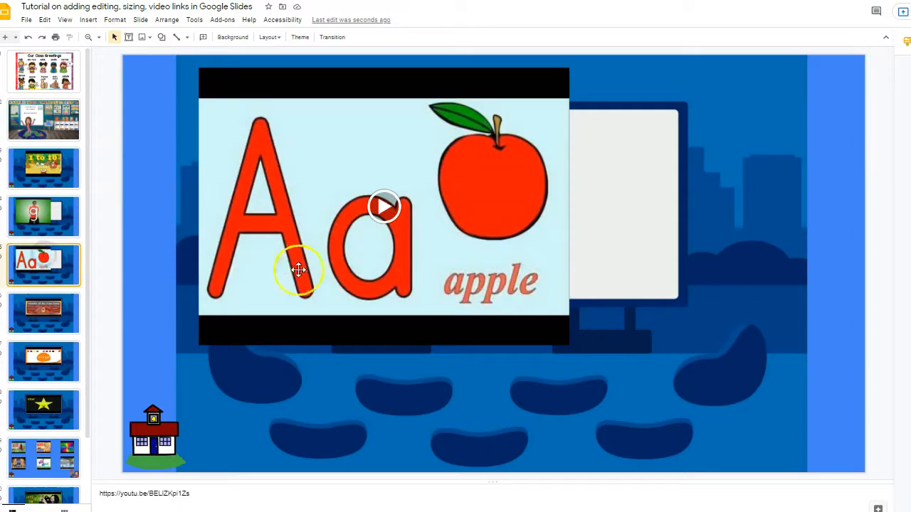
left_click(299, 271)
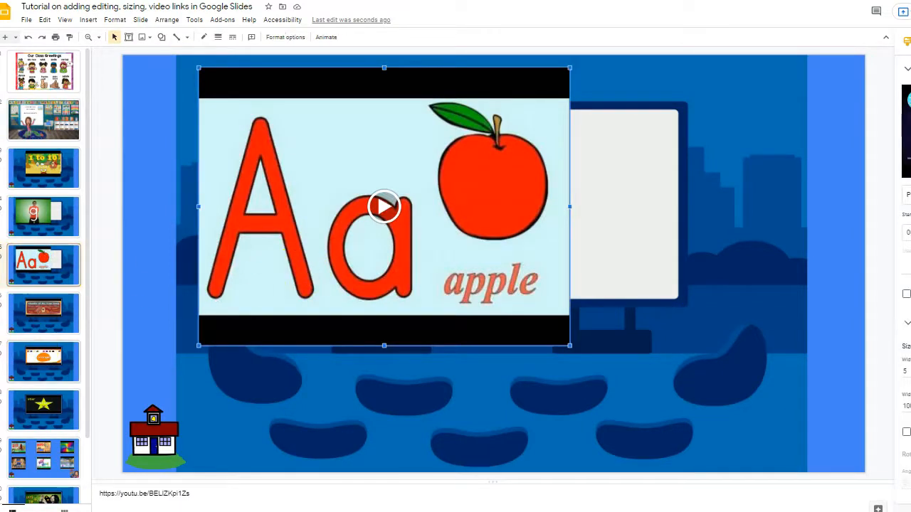
left_click(284, 37)
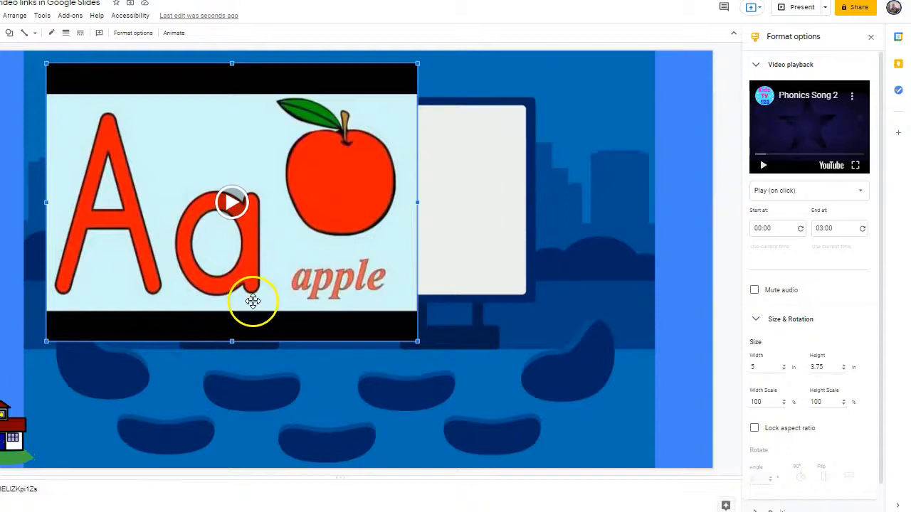
mouse_move(766, 342)
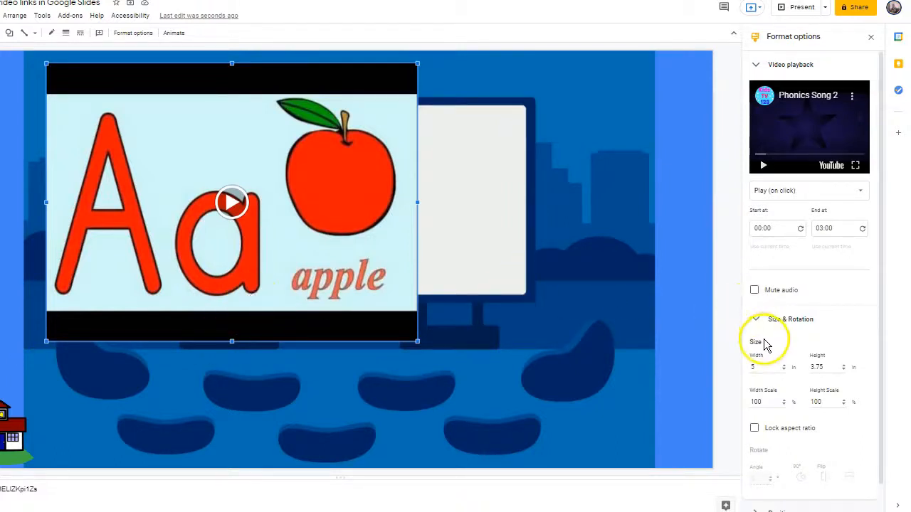
left_click(767, 367)
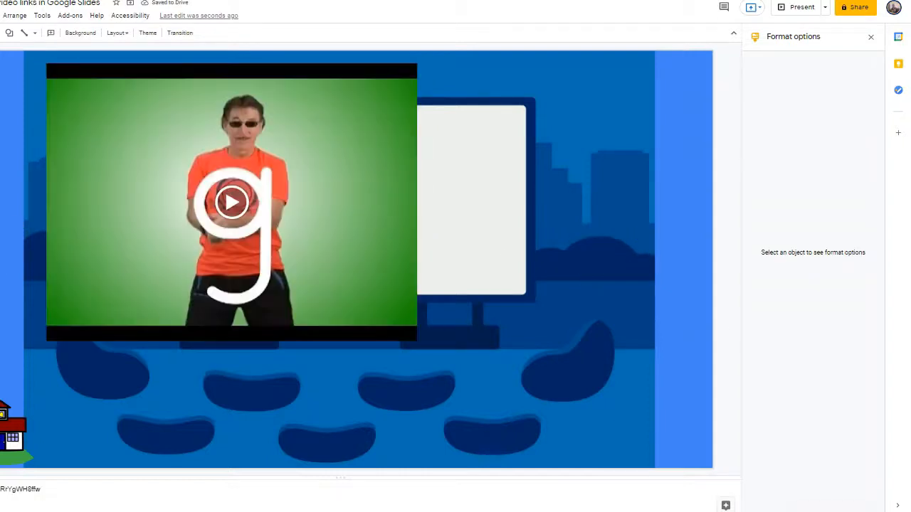
Resize the letter-g and counting videos to 3.05 wide by 2.59 high.
left_click(230, 202)
type("5.05")
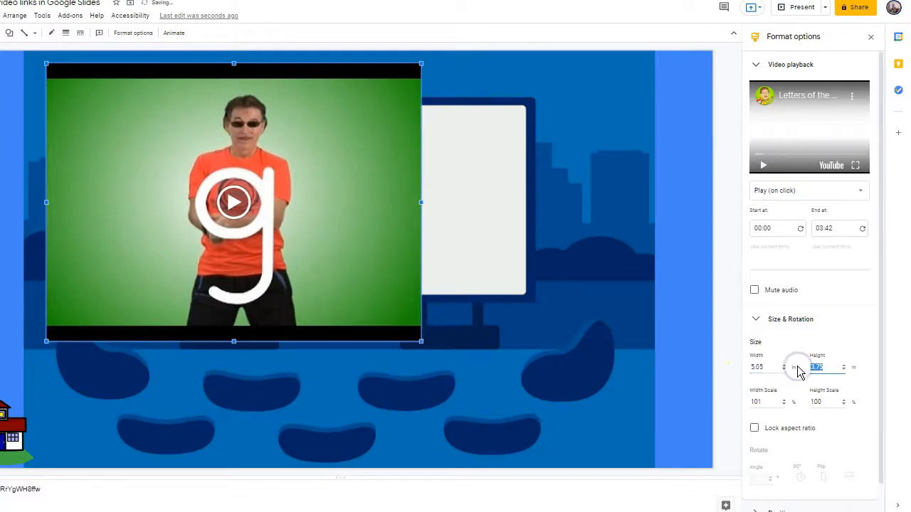
type("2.59")
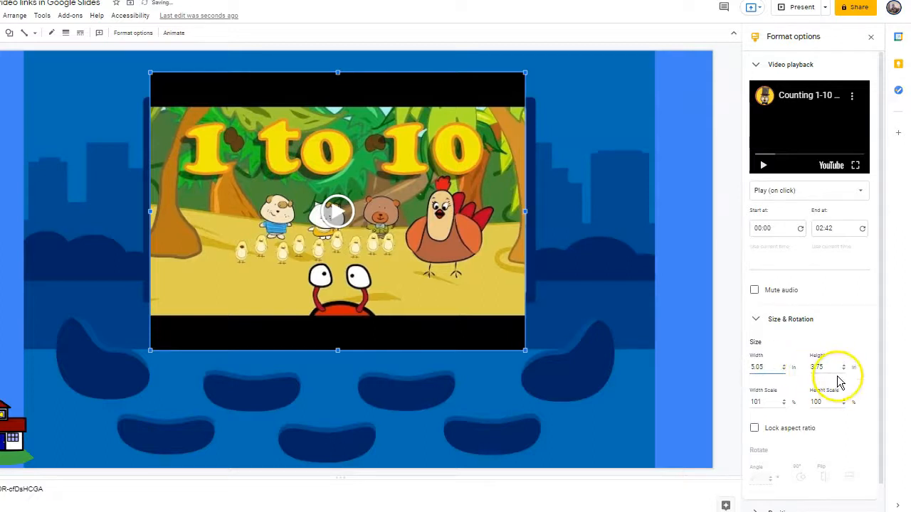
left_click(828, 368)
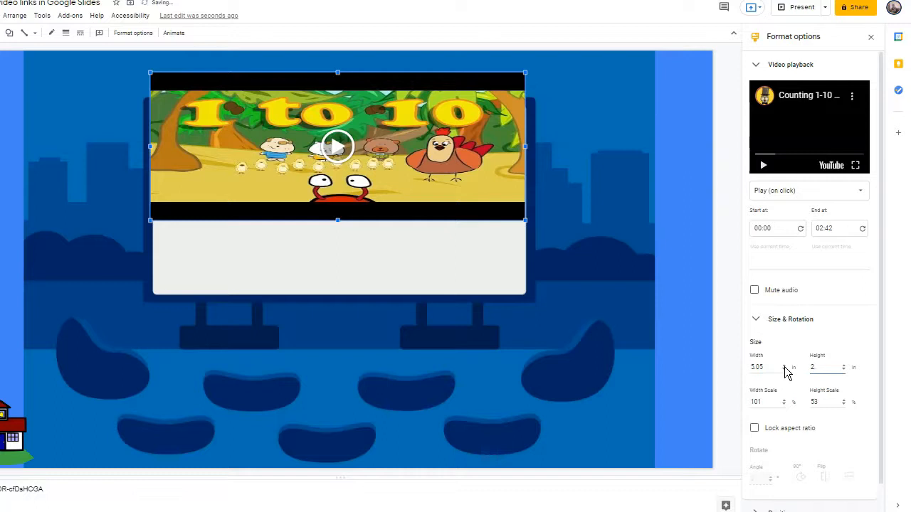
type("2.59")
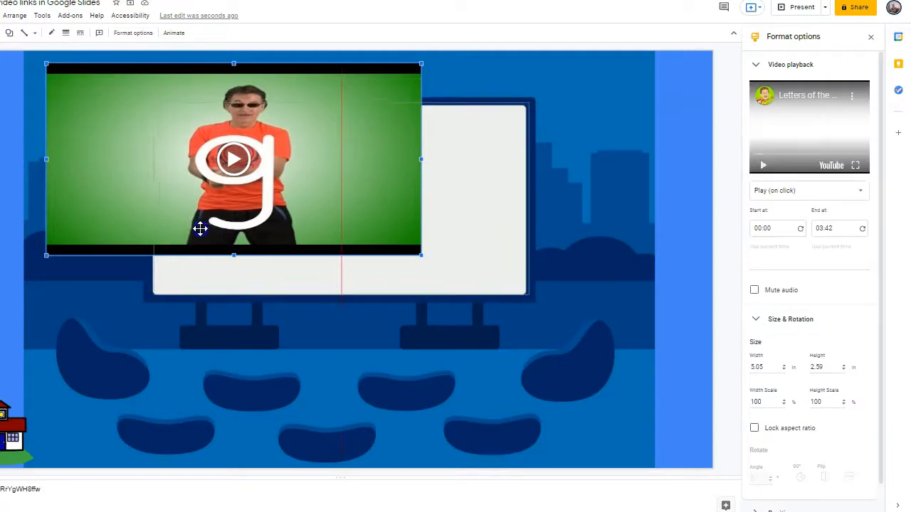
Drag the letter-g and Aa apple videos onto their slides' movie screens.
left_click_drag(233, 159, 341, 199)
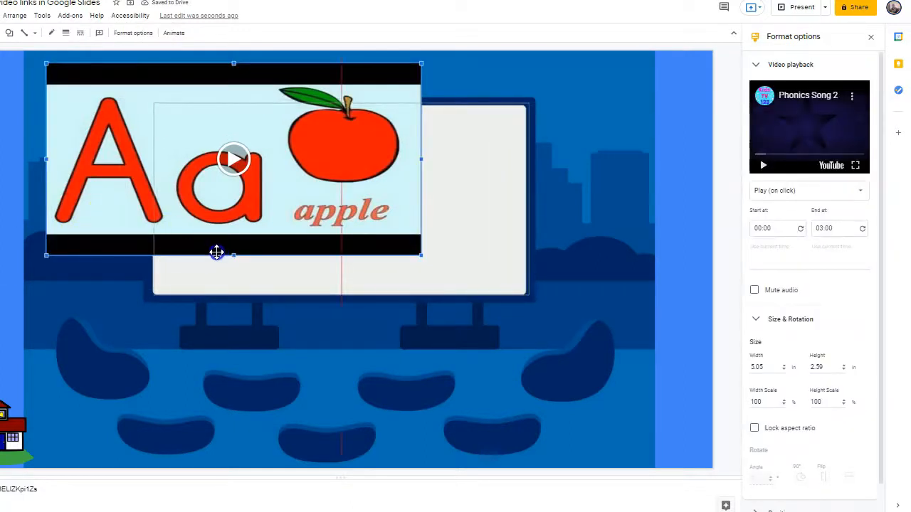
left_click_drag(233, 159, 342, 199)
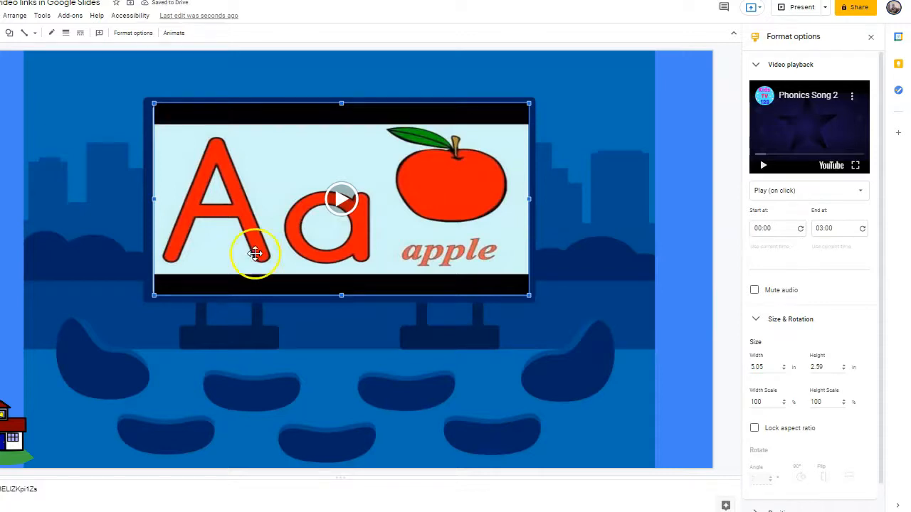
mouse_move(458, 264)
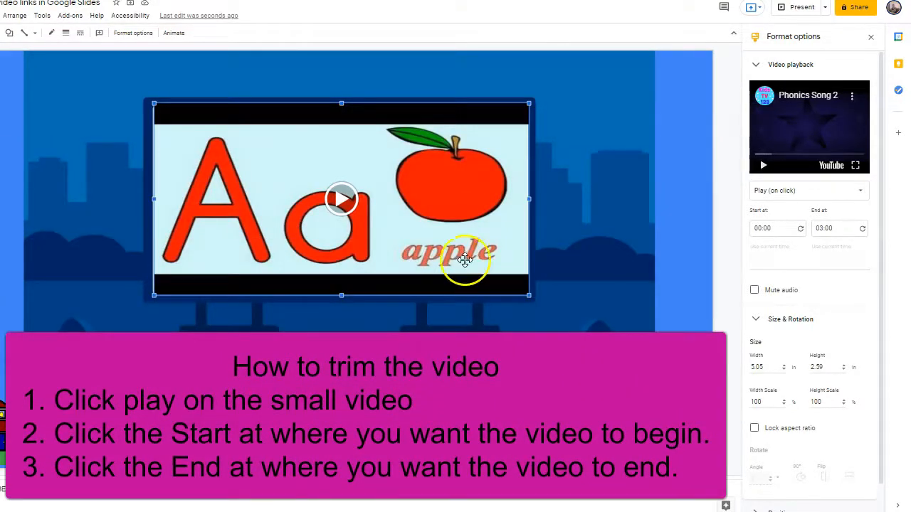
mouse_move(464, 205)
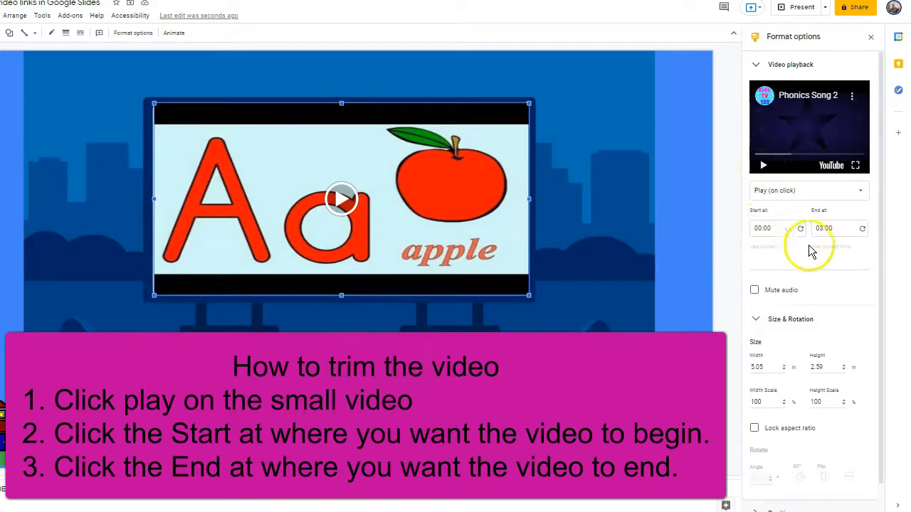
mouse_move(763, 170)
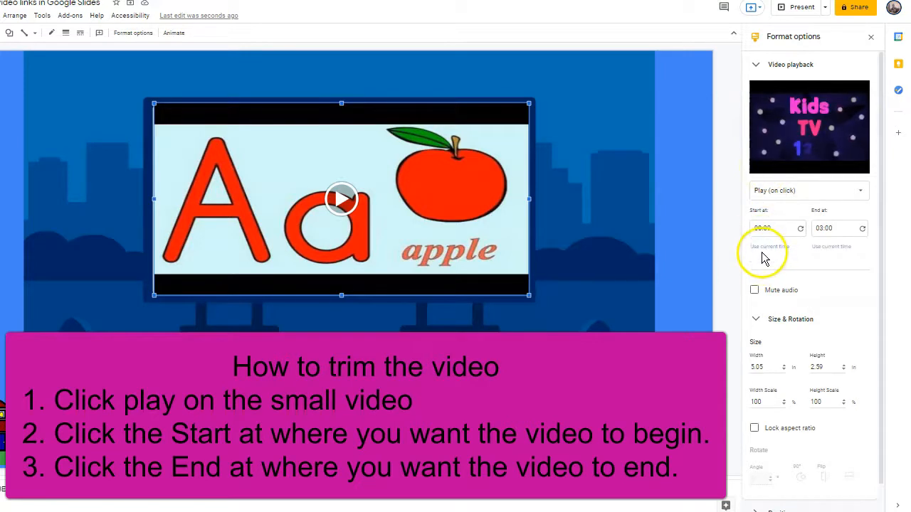
Trim the Aa apple video to start at 00:04 and end at 02:34 using the current playback time.
left_click(769, 246)
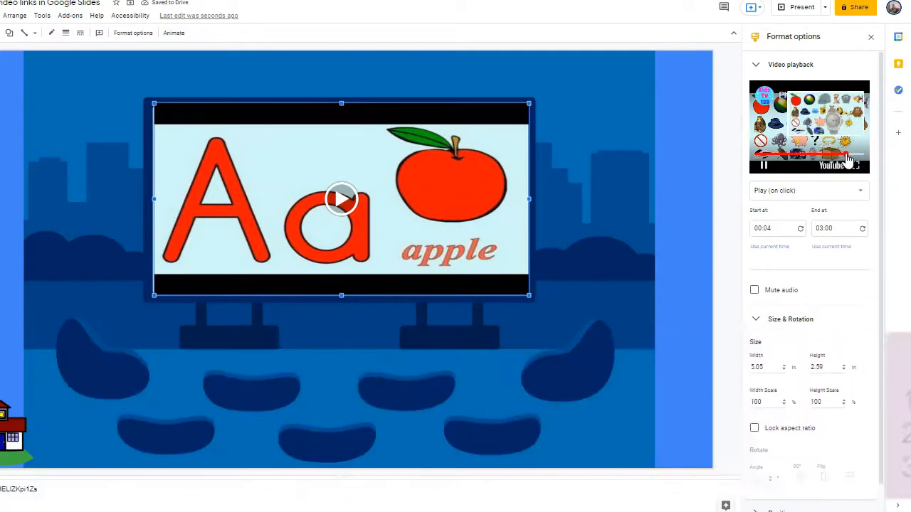
left_click(831, 246)
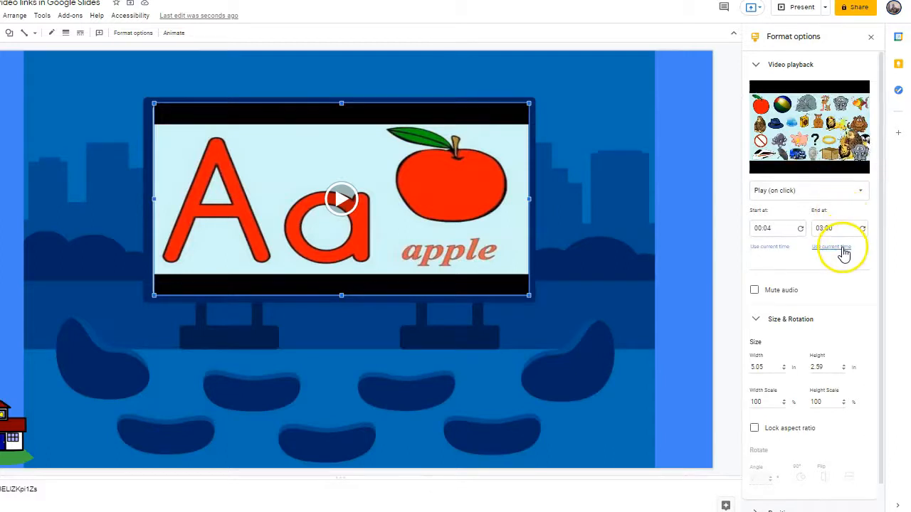
left_click(837, 248)
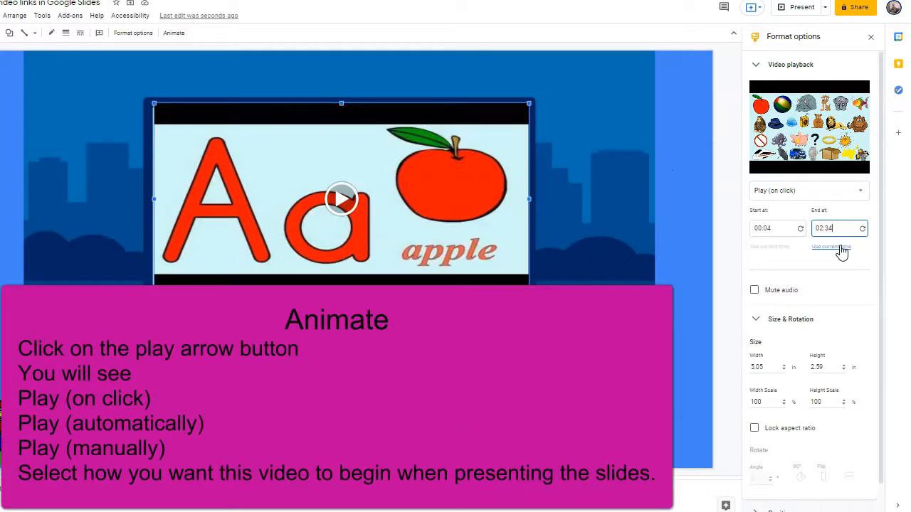
mouse_move(818, 196)
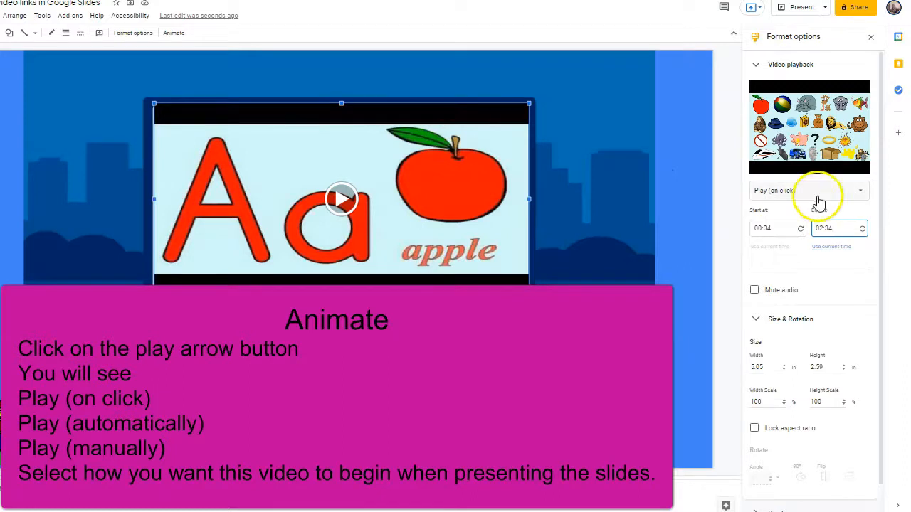
Set the Aa apple video to Play (automatically) when presenting.
left_click(808, 191)
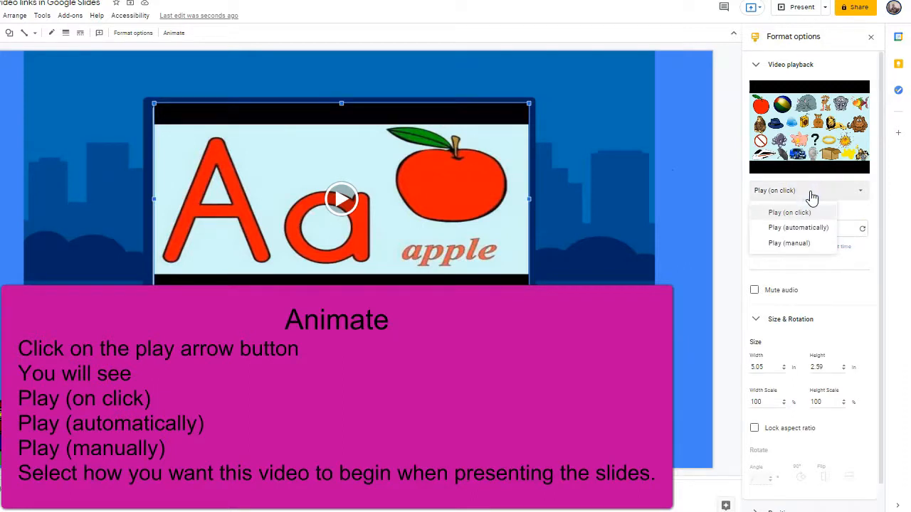
mouse_move(791, 212)
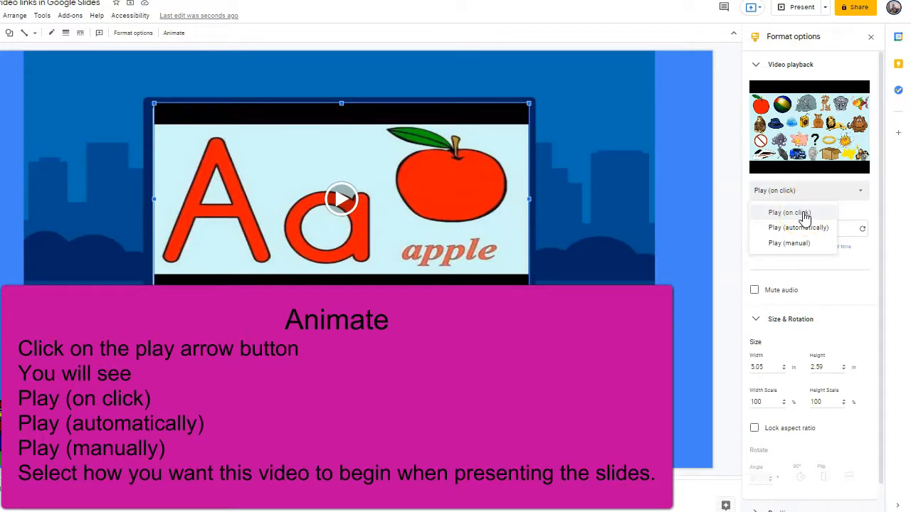
mouse_move(805, 228)
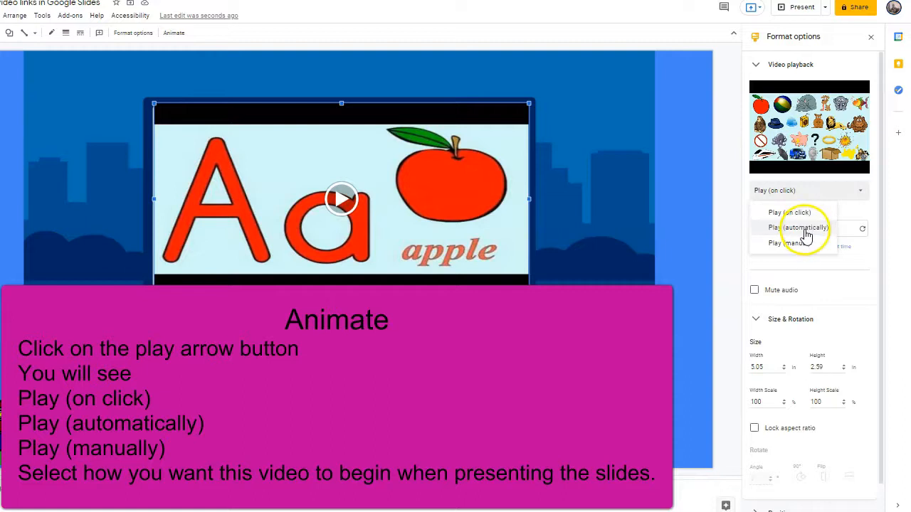
mouse_move(806, 235)
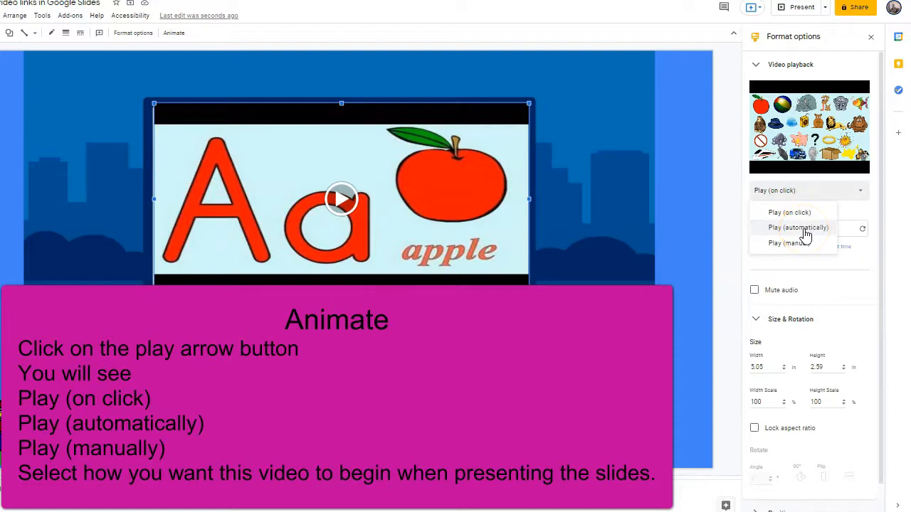
left_click(799, 227)
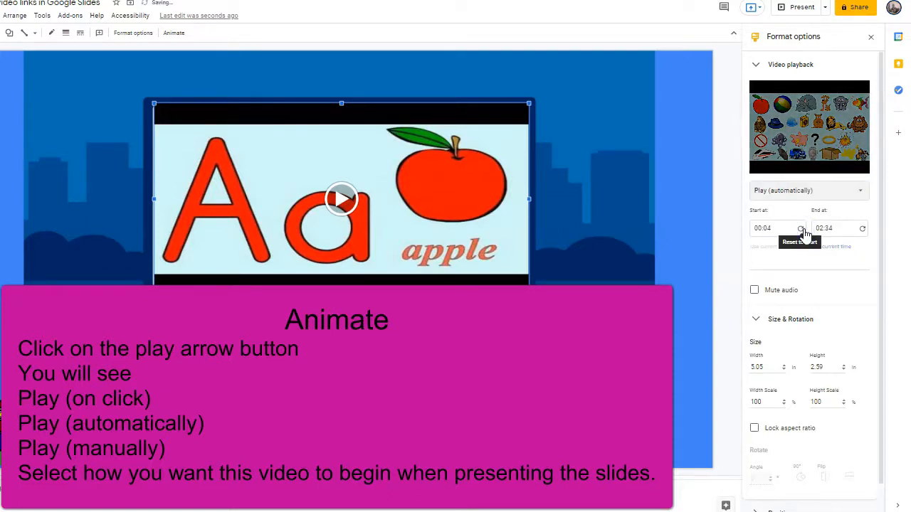
left_click(620, 286)
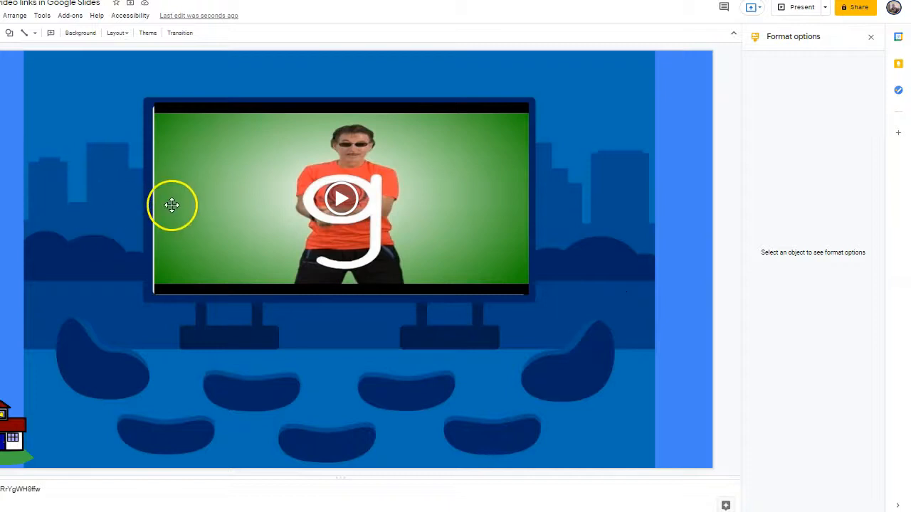
Trim the green-screen letter-g video to play from 0:13 to 2:56 using current playback times.
left_click(341, 202)
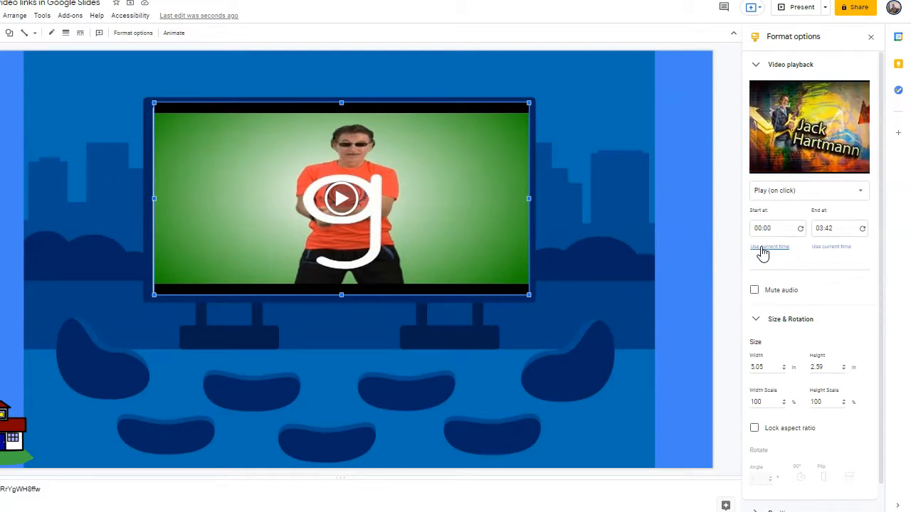
left_click(769, 247)
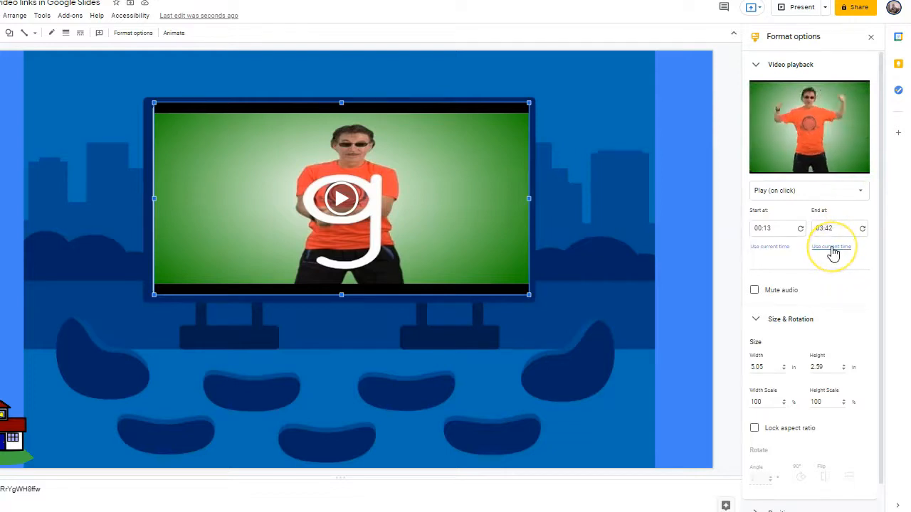
left_click(831, 247)
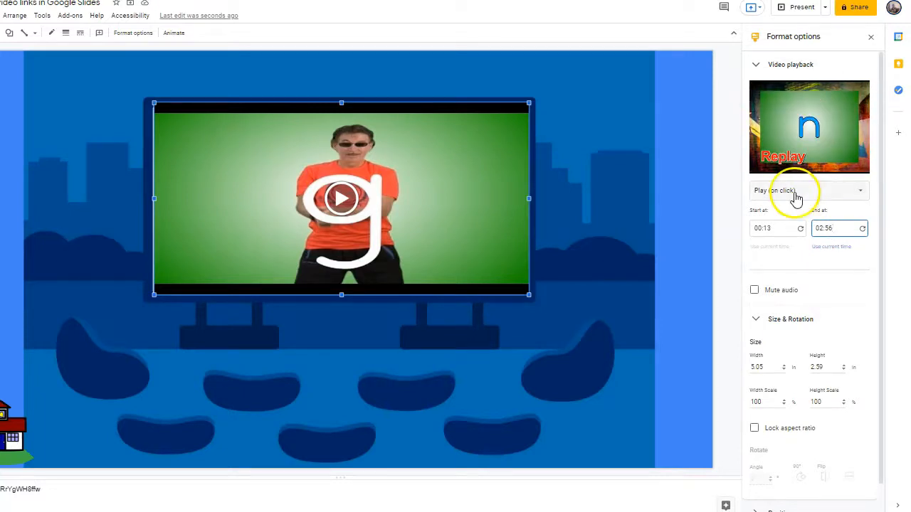
left_click(808, 191)
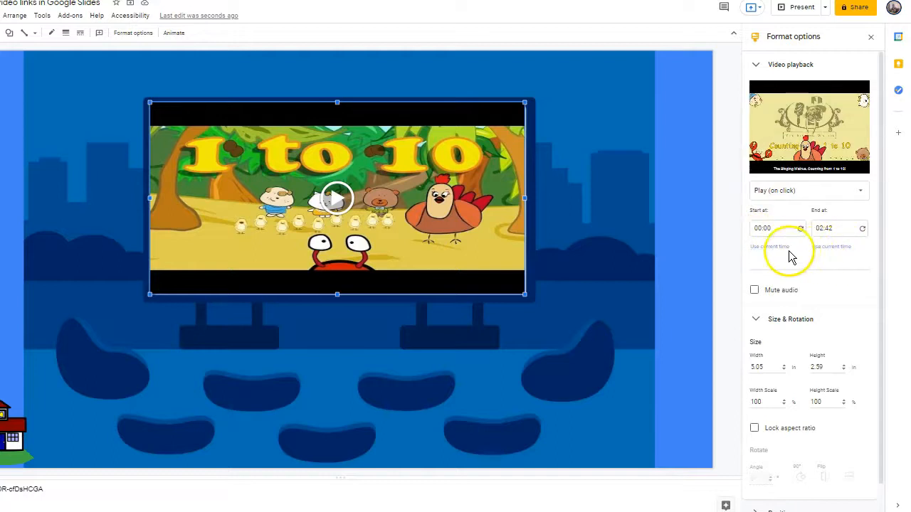
mouse_move(775, 249)
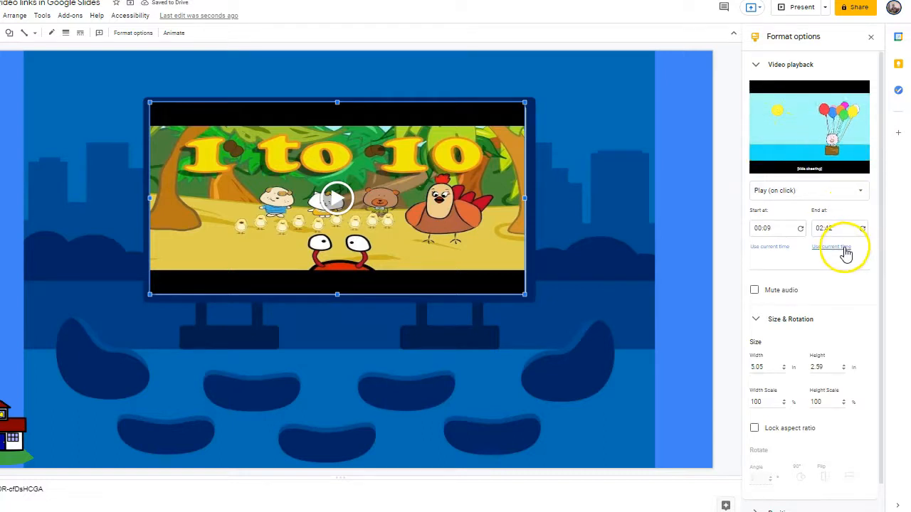
Set the counting video's end to 2:38 so it runs 0:09 to 2:38 and plays automatically.
left_click(839, 248)
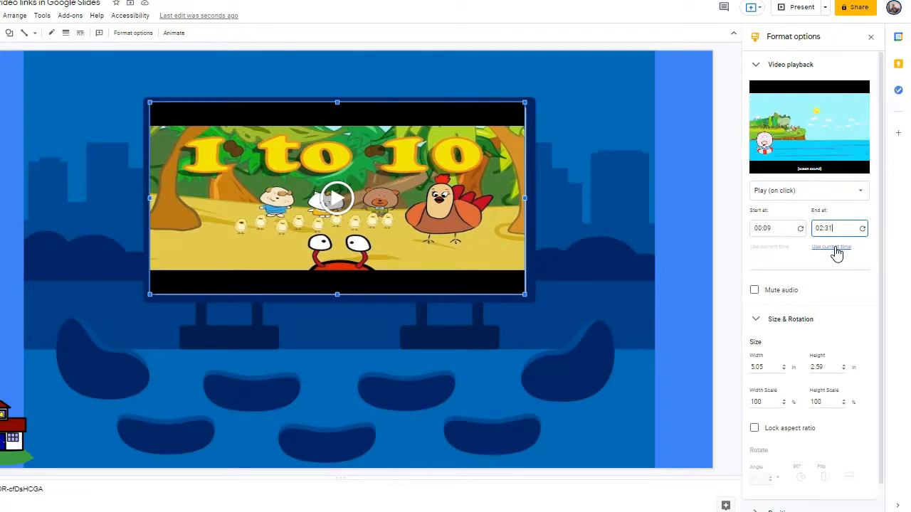
left_click(831, 248)
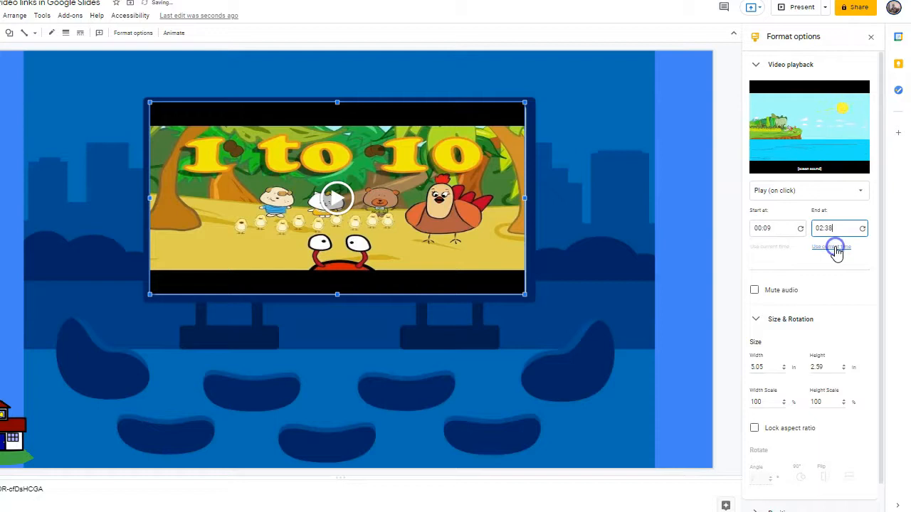
mouse_move(805, 202)
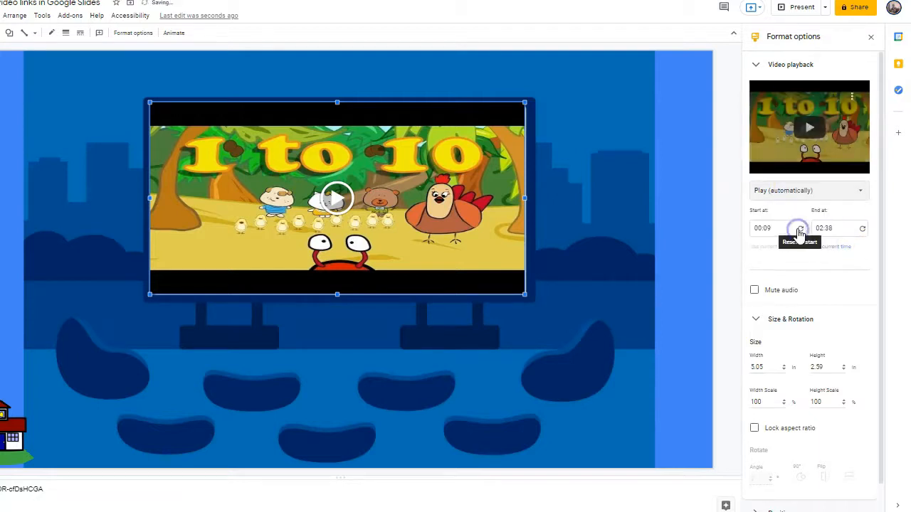
left_click(626, 306)
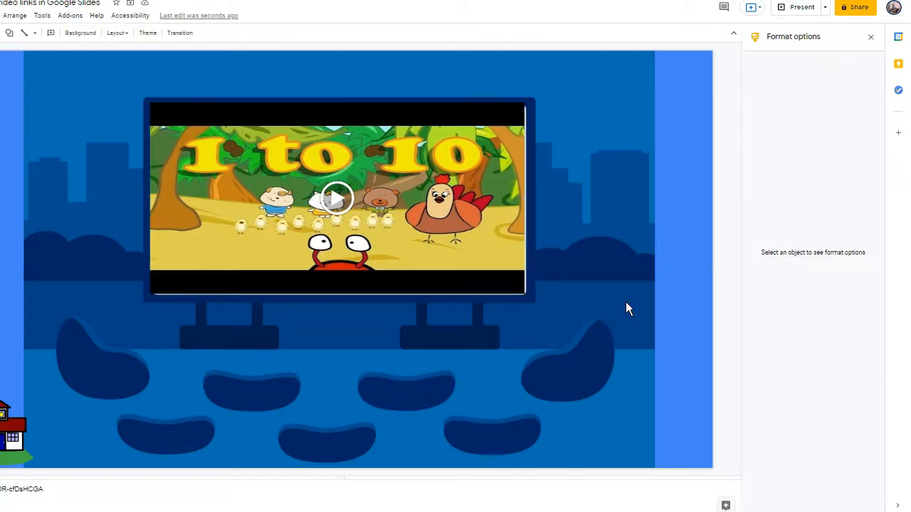
left_click(336, 199)
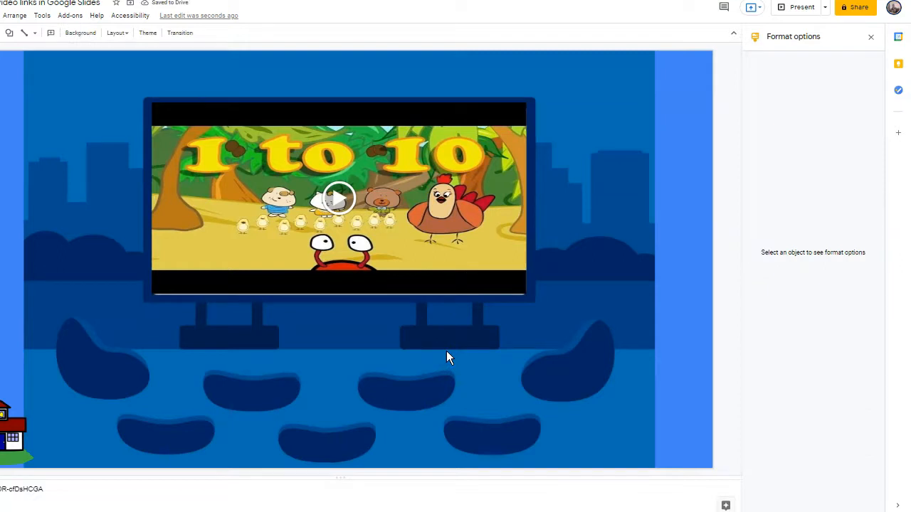
mouse_move(384, 120)
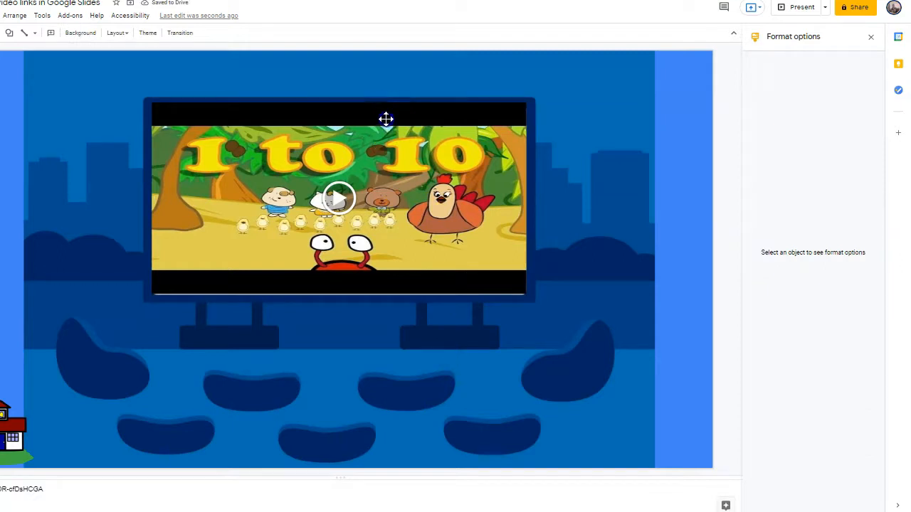
left_click(338, 199)
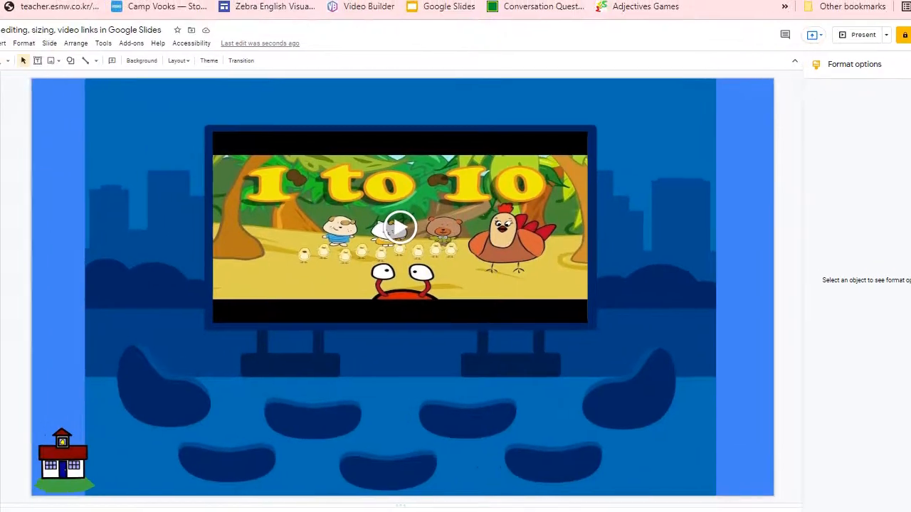
mouse_move(851, 41)
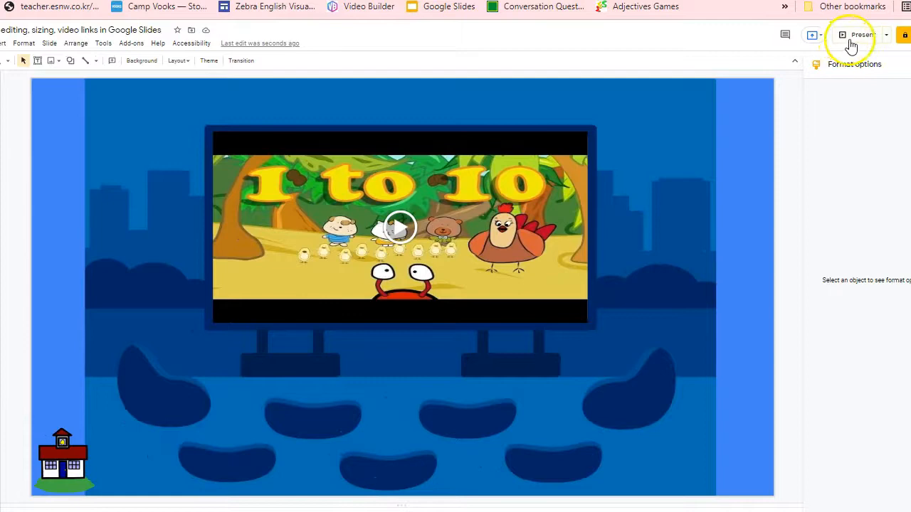
Present the deck full-screen and let the counting song video autoplay.
left_click(849, 34)
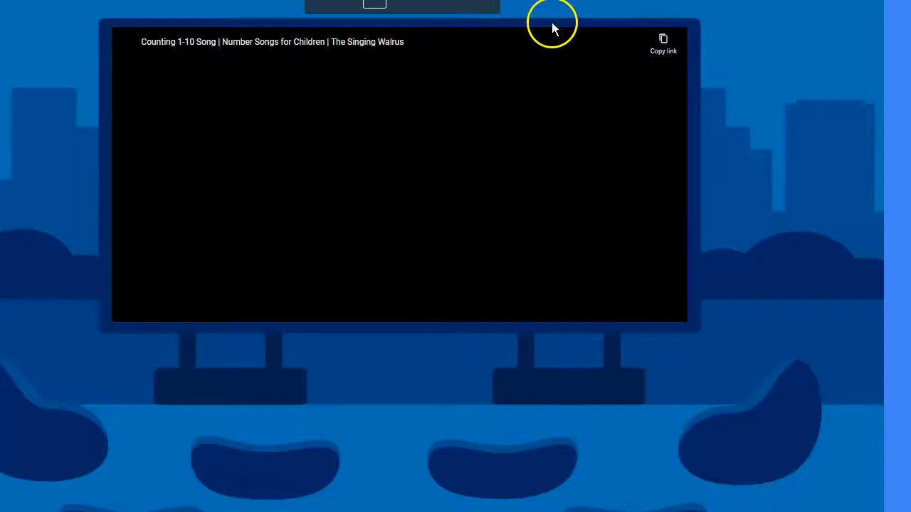
left_click(399, 178)
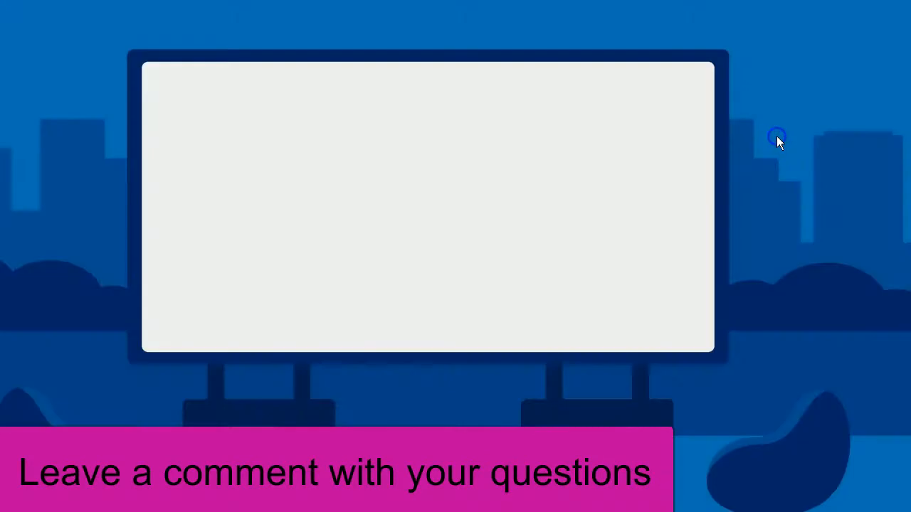
Advance the presentation to the slide with six exercise video thumbnails.
left_click(427, 207)
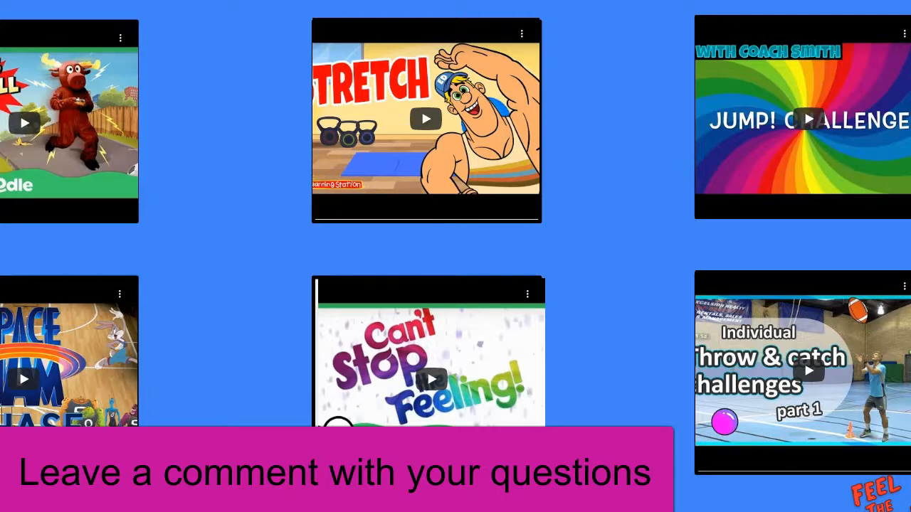
mouse_move(490, 342)
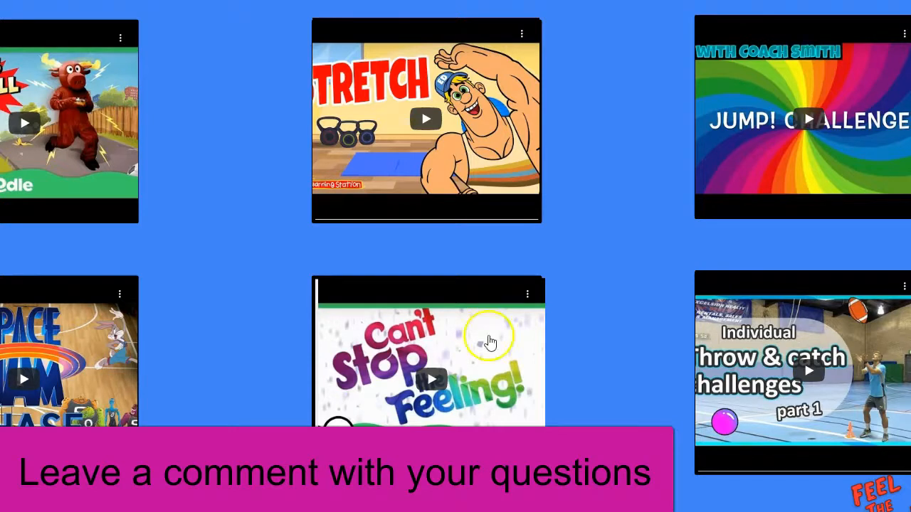
mouse_move(427, 127)
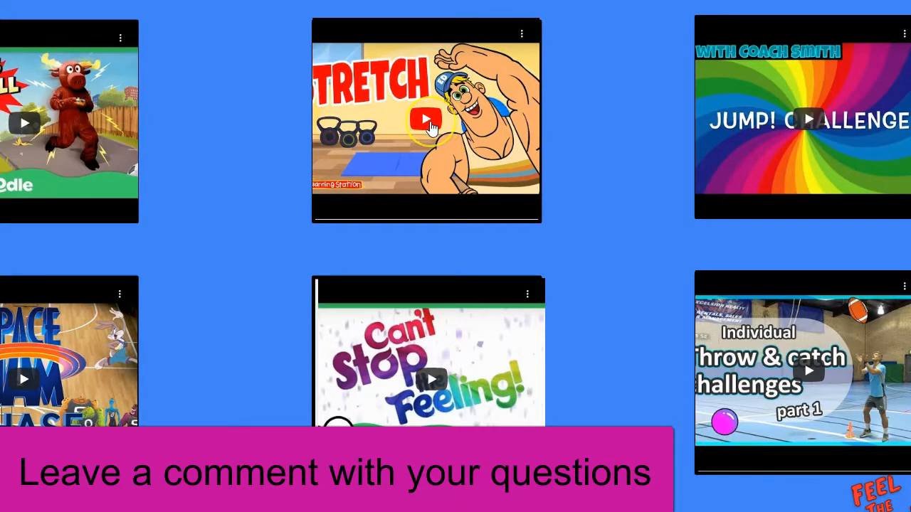
Play the Stretch song video, then the JUMP! Challenge video on the six-video slide.
left_click(425, 119)
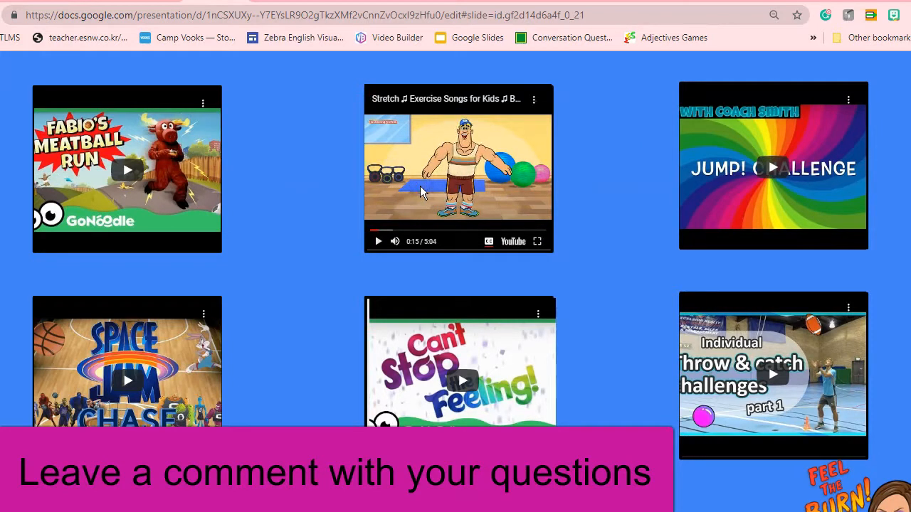
mouse_move(753, 150)
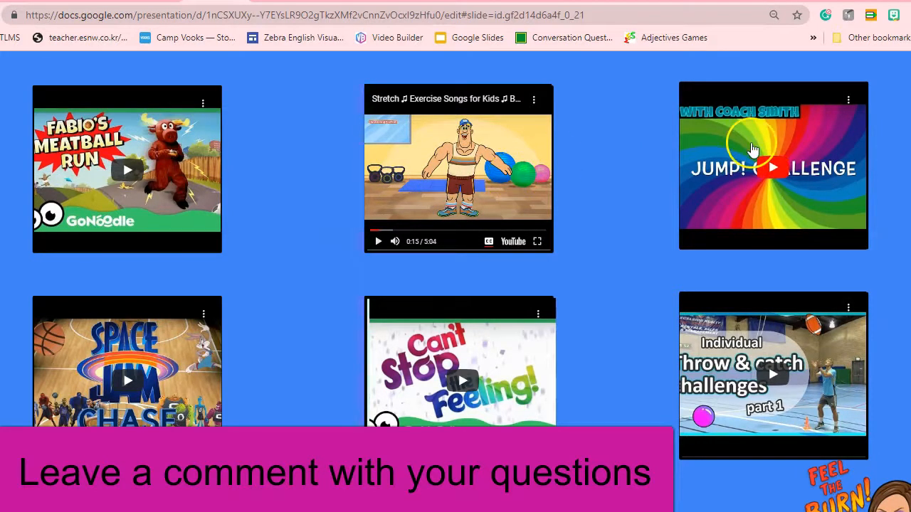
mouse_move(773, 171)
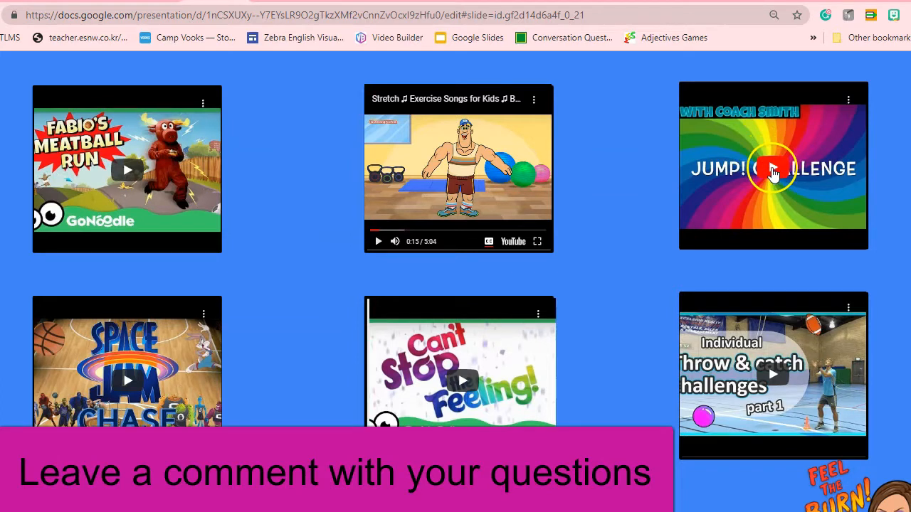
left_click(773, 171)
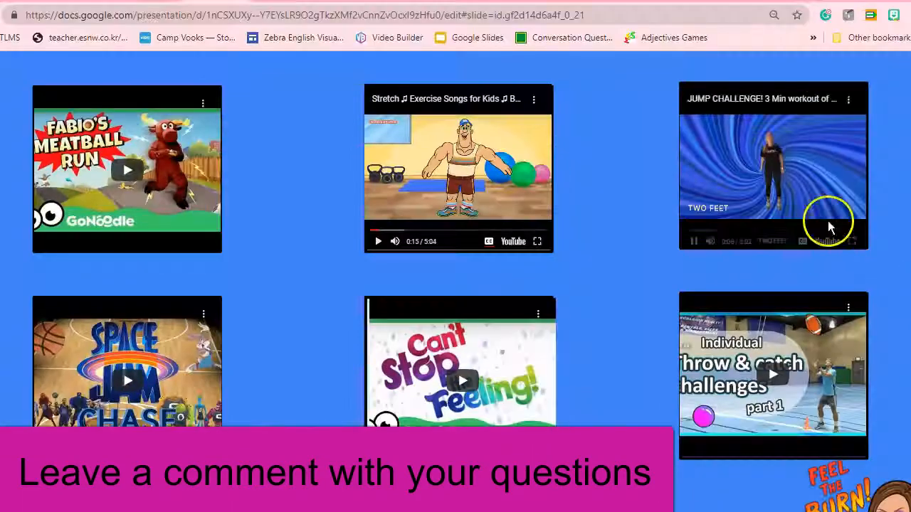
left_click(692, 241)
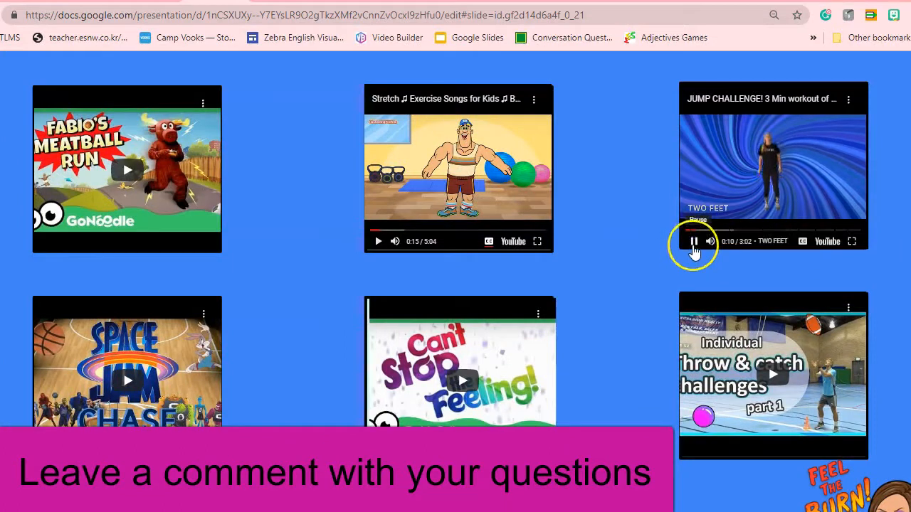